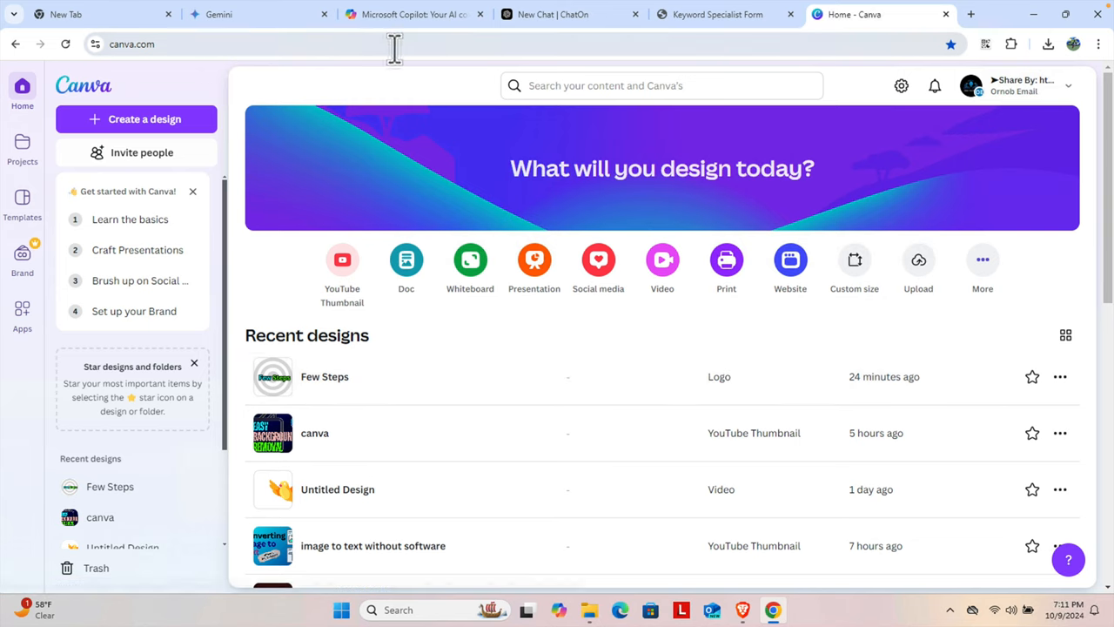
mouse_move(571, 14)
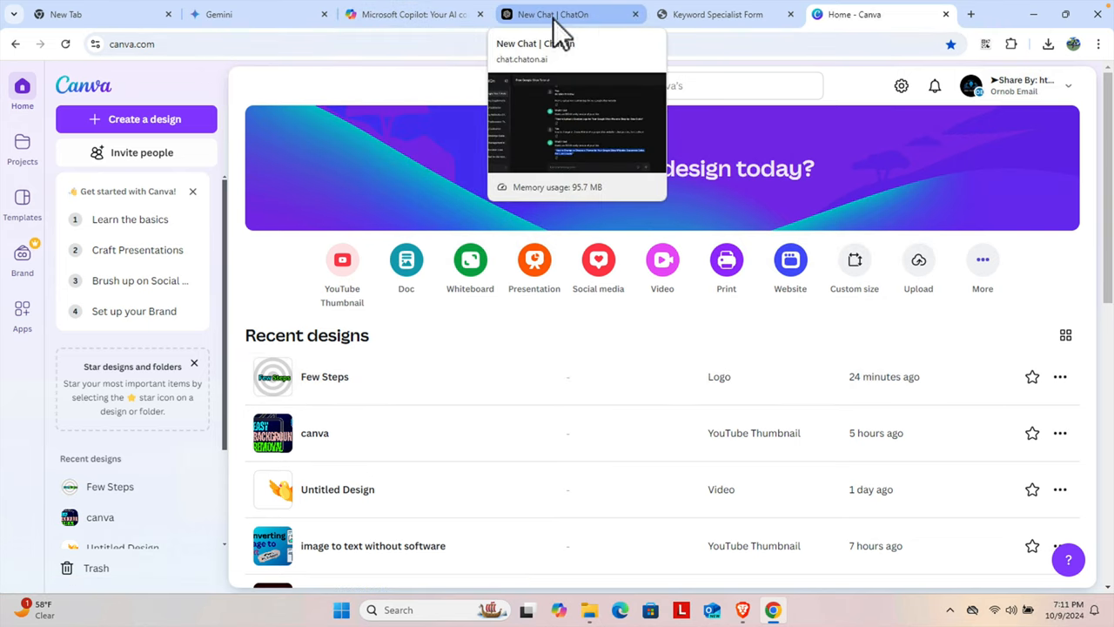
mouse_move(409, 14)
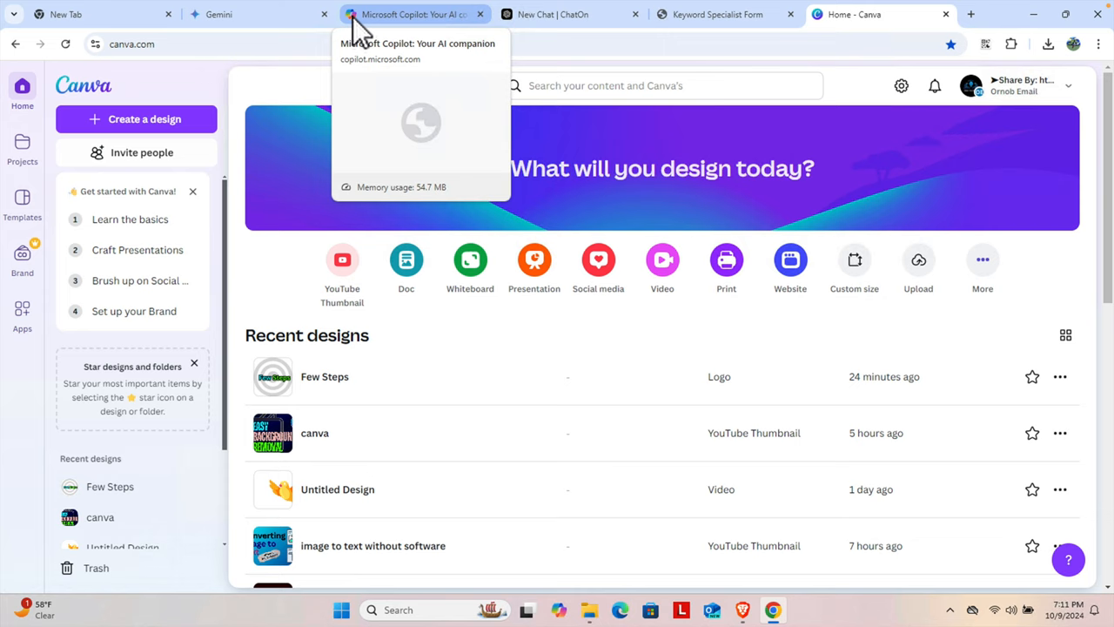
mouse_move(557, 14)
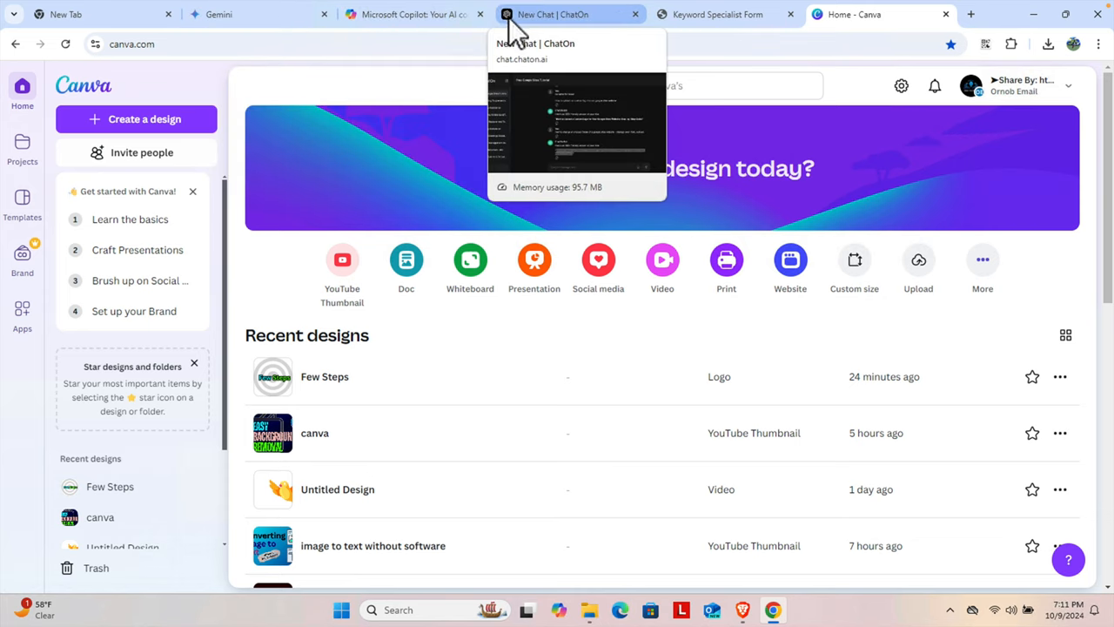
mouse_move(600, 157)
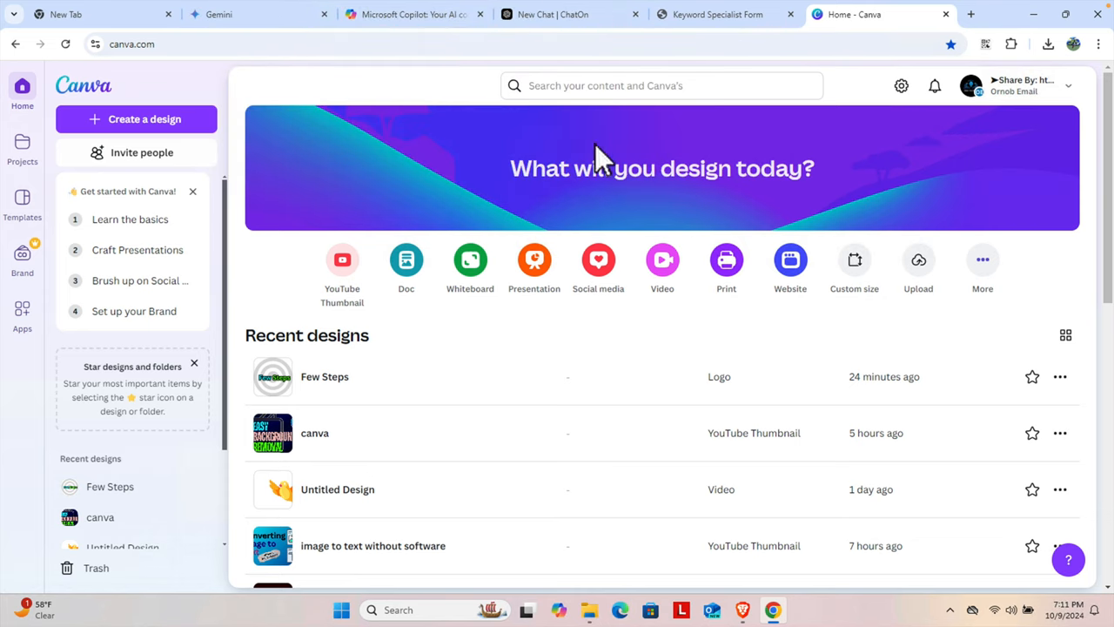
mouse_move(136, 136)
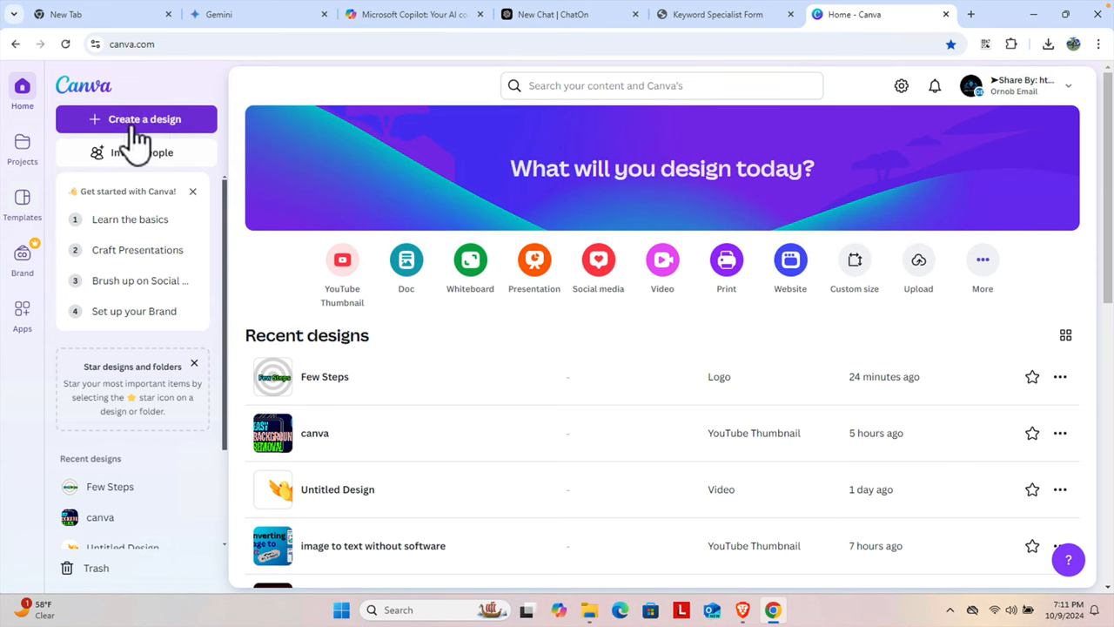
Create a custom-size design of 50 px width by 50 px height
click(145, 118)
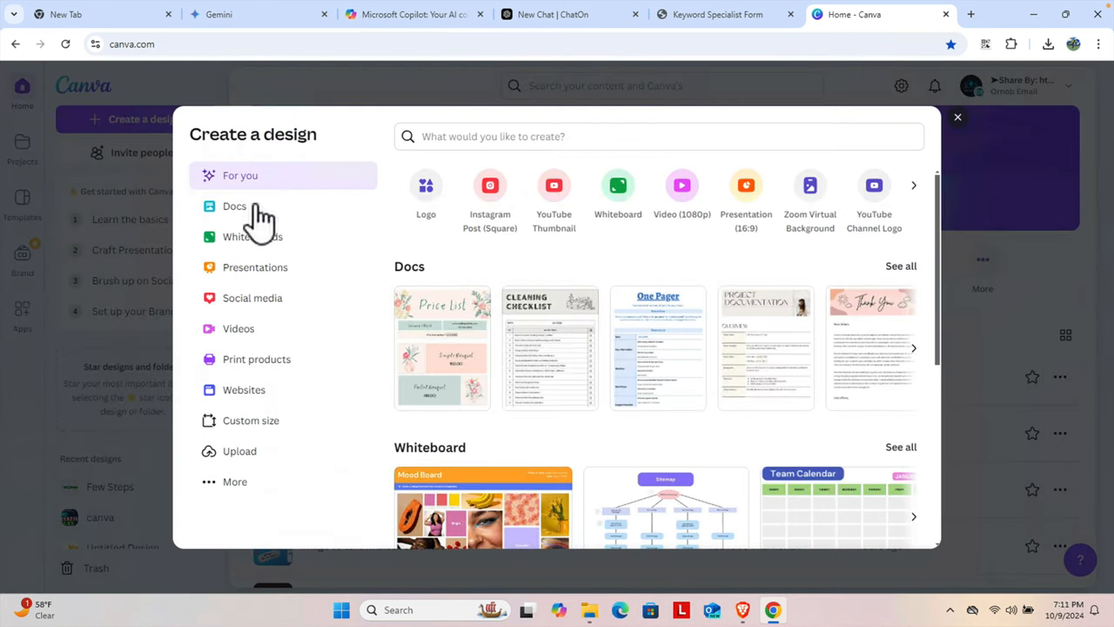
mouse_move(317, 327)
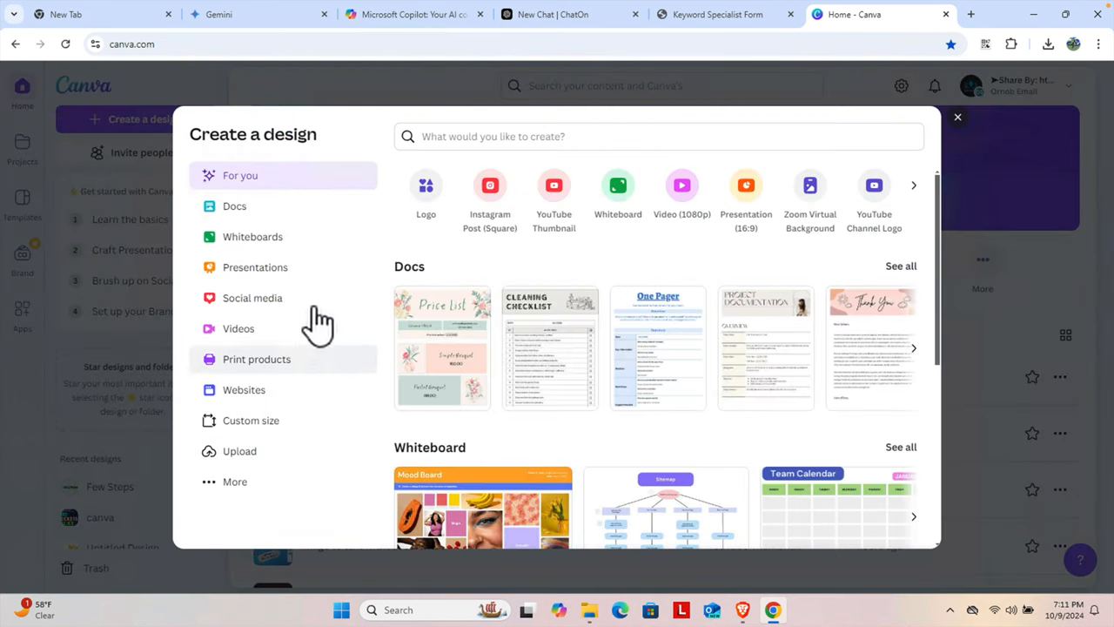
click(250, 419)
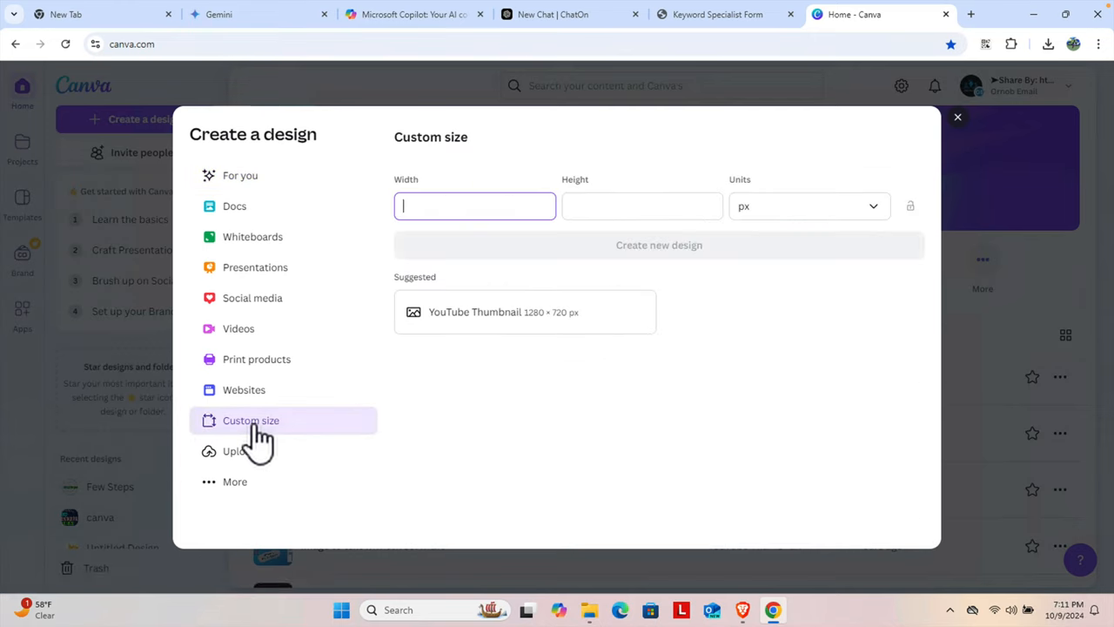
mouse_move(549, 243)
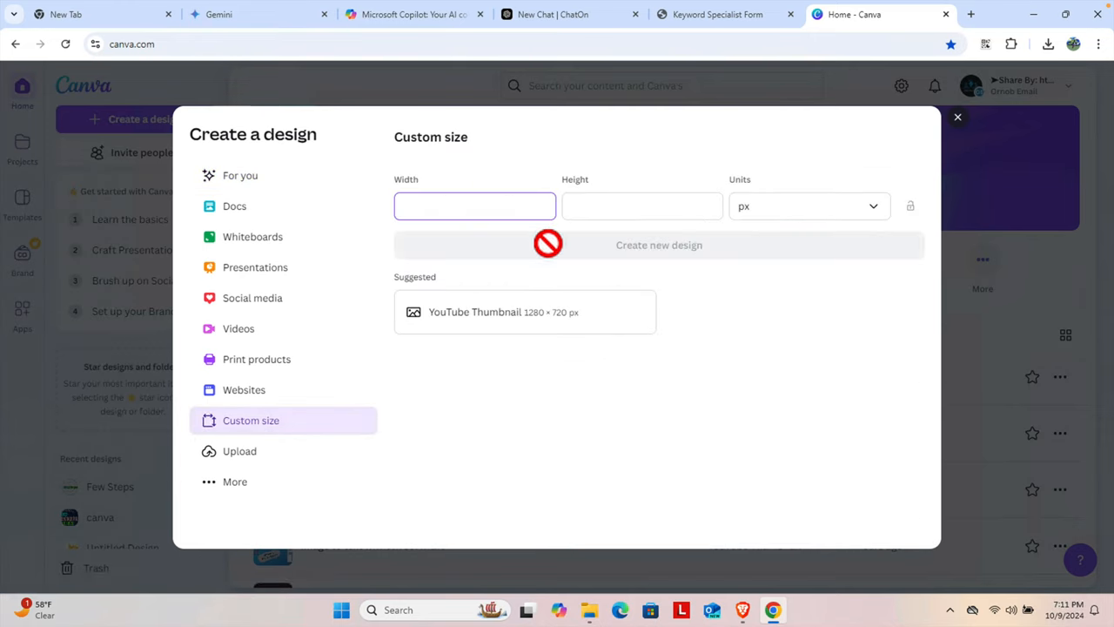
text(50)
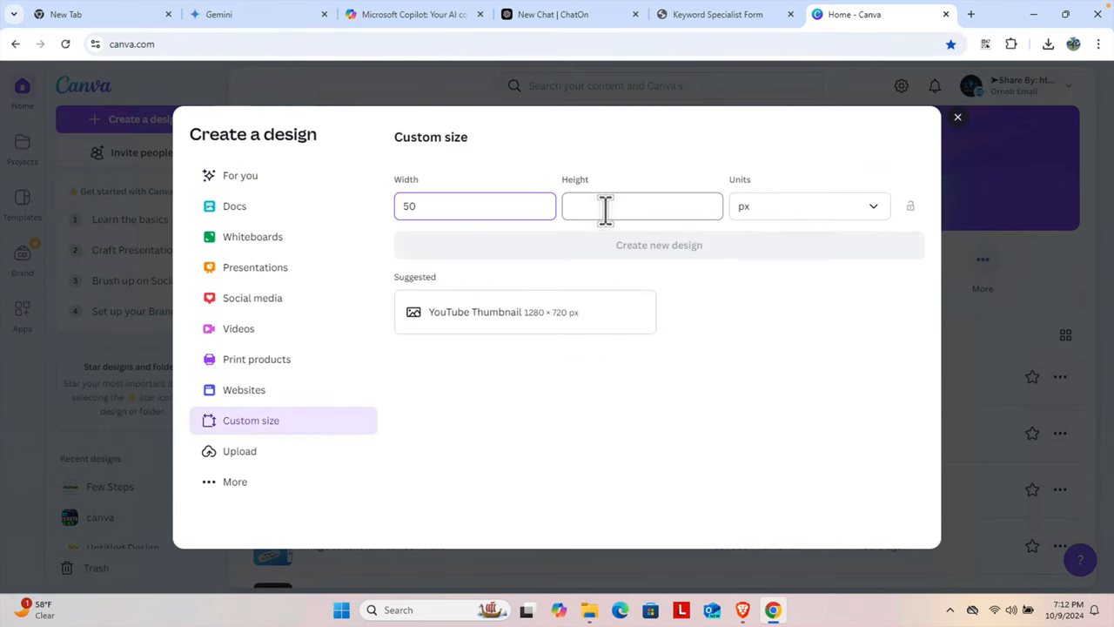
click(643, 205)
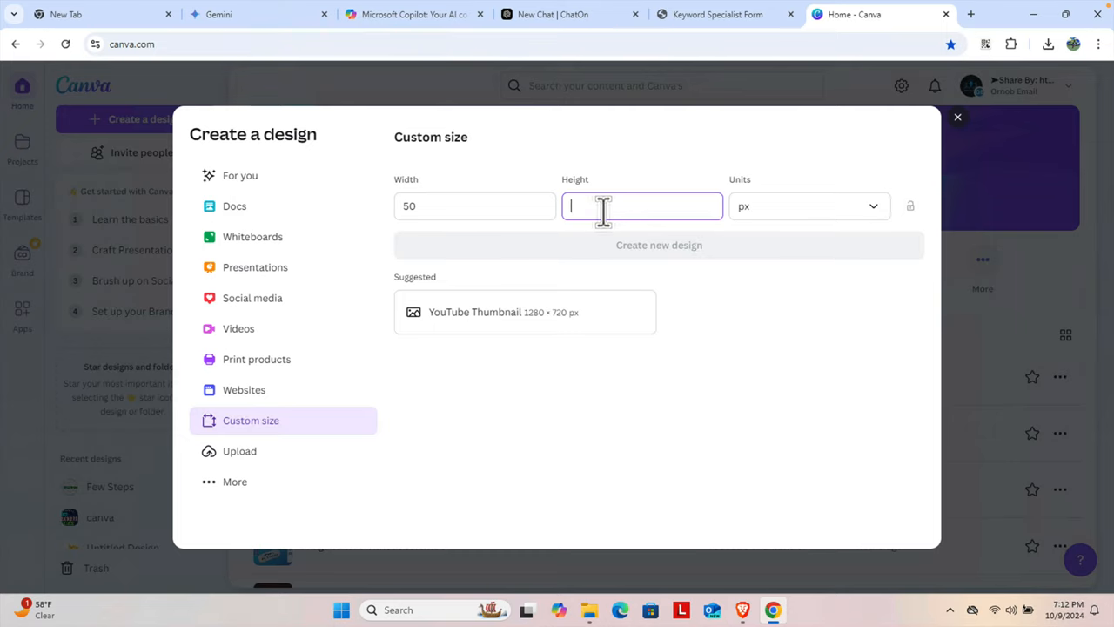
text(50)
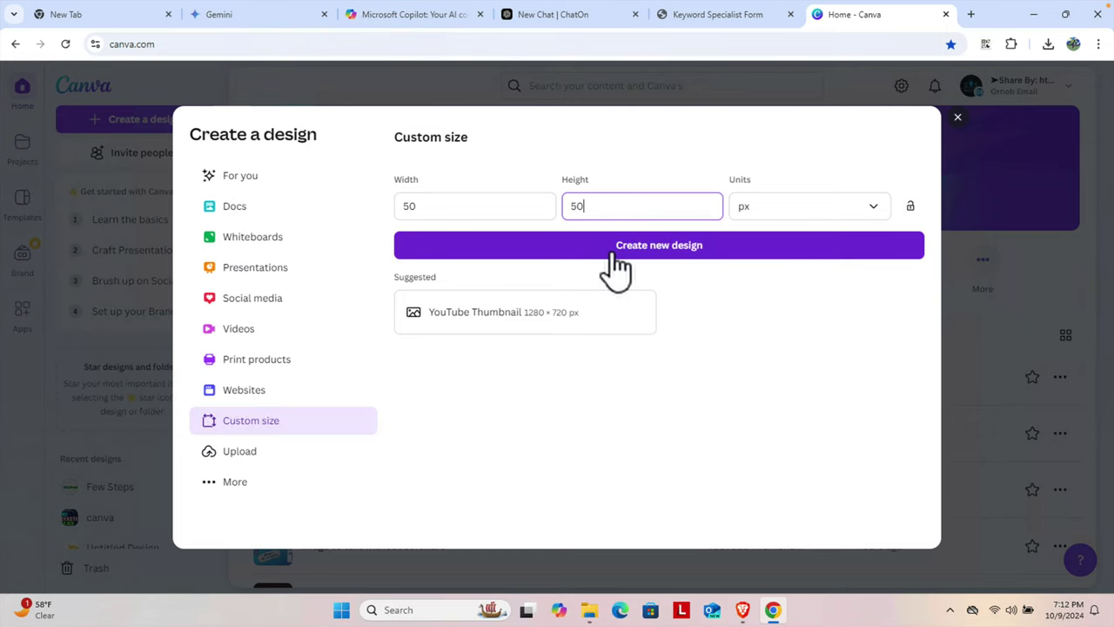
click(658, 244)
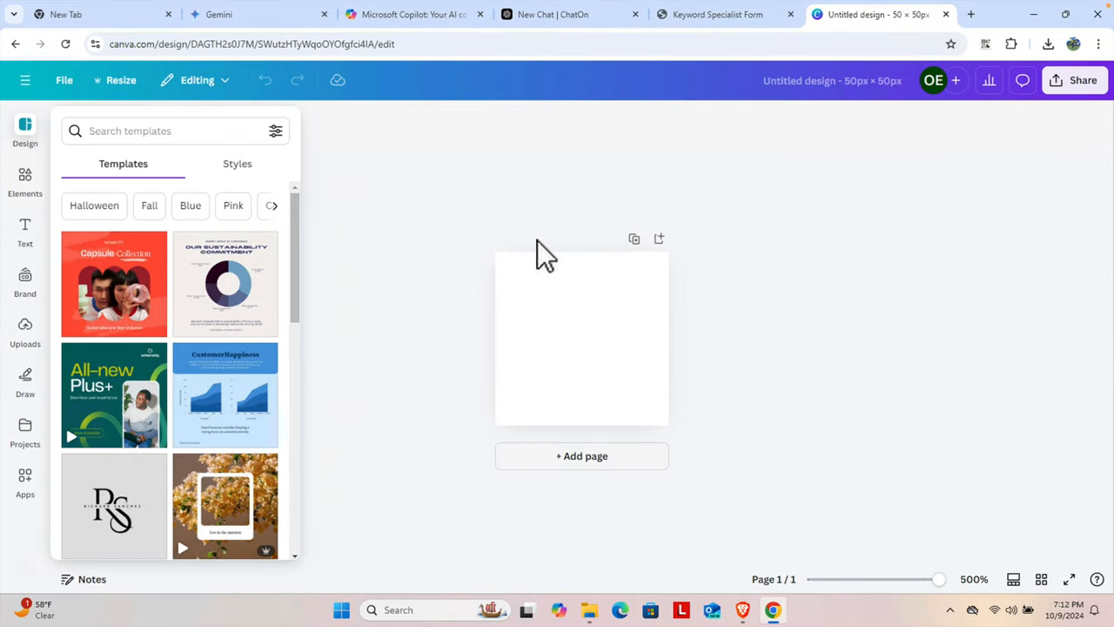
mouse_move(607, 352)
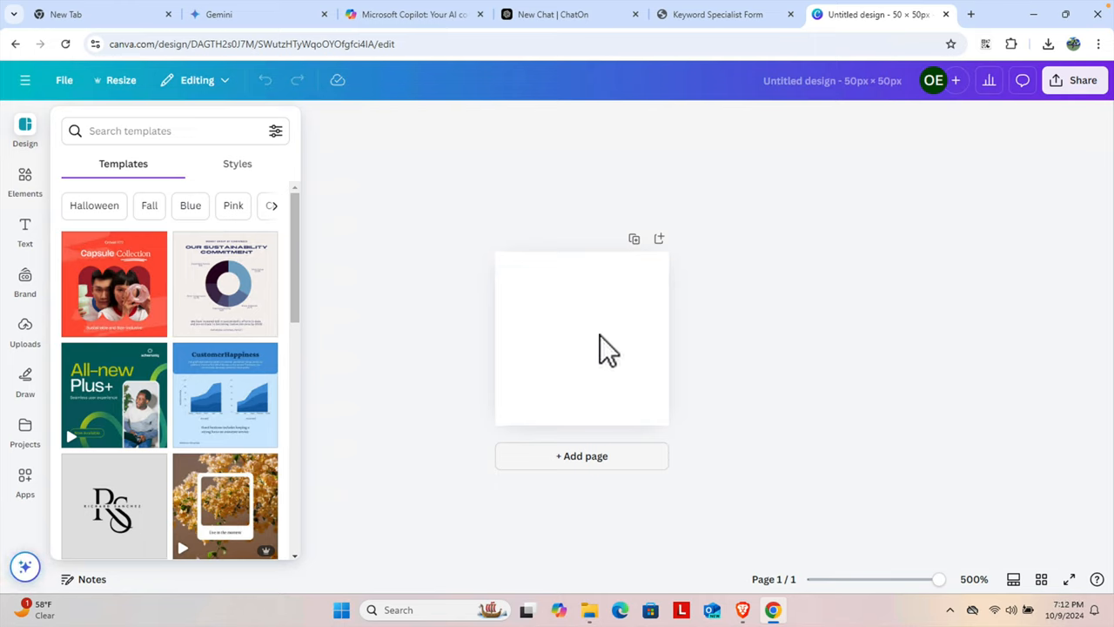
mouse_move(66, 200)
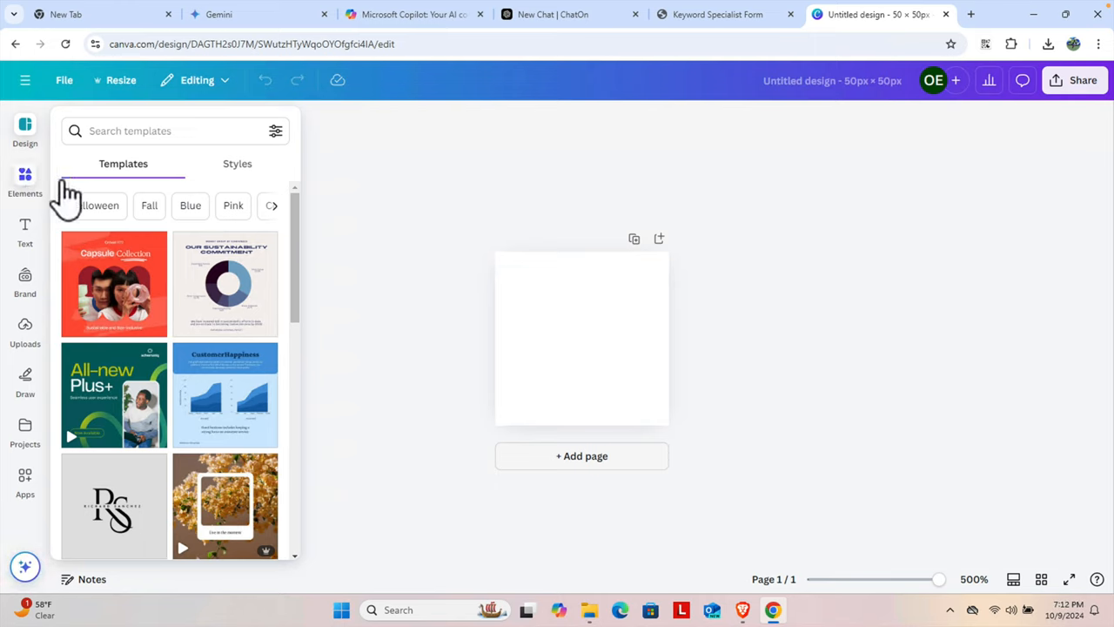
Show the Elements library of graphics and shapes beside the blank canvas
click(24, 181)
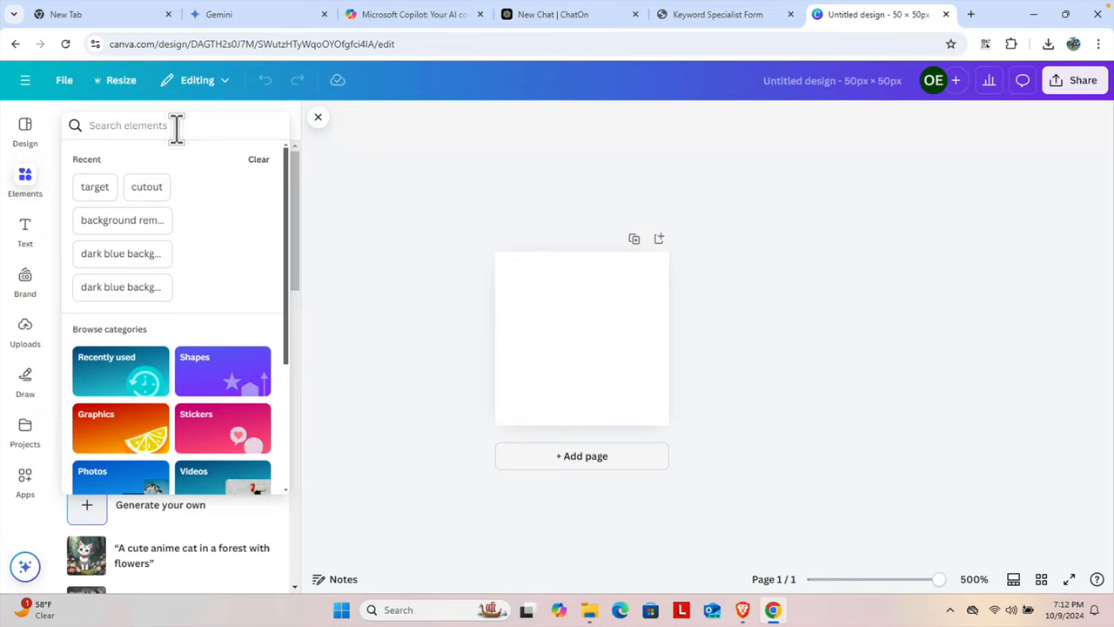
Search 'making' money graphics and add the dollar-in-hand-with-arrows icon to the page
text(making)
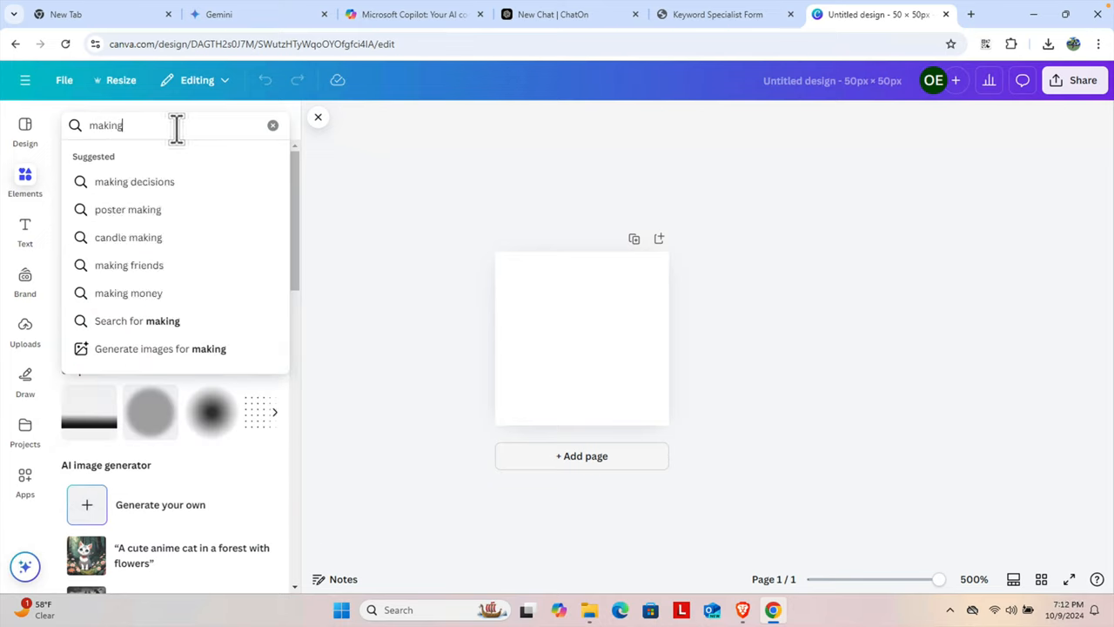
click(129, 292)
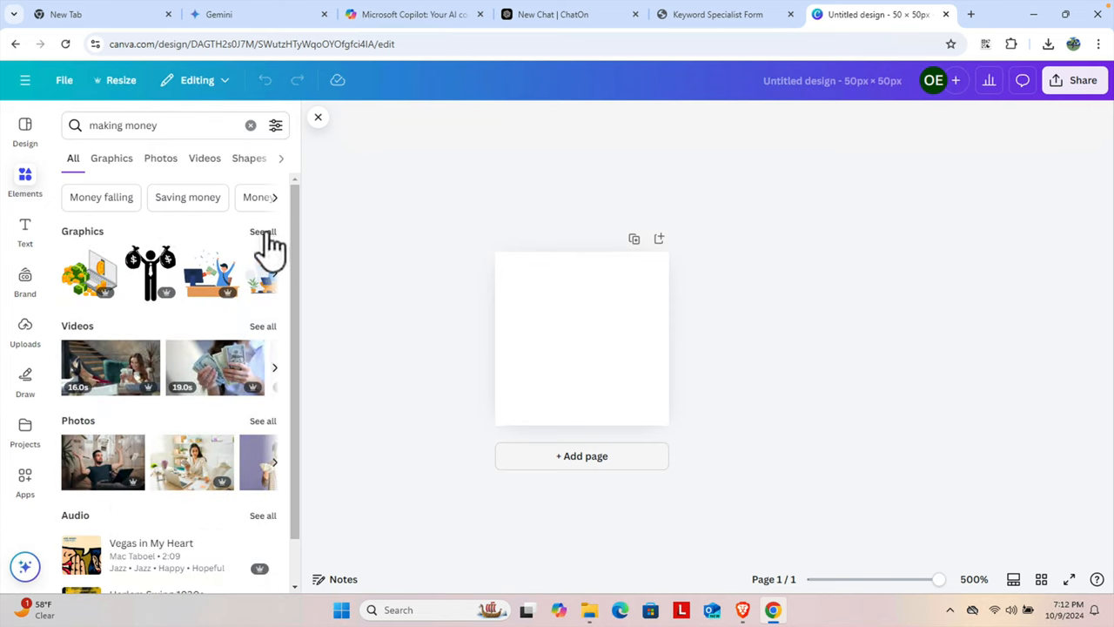
click(111, 156)
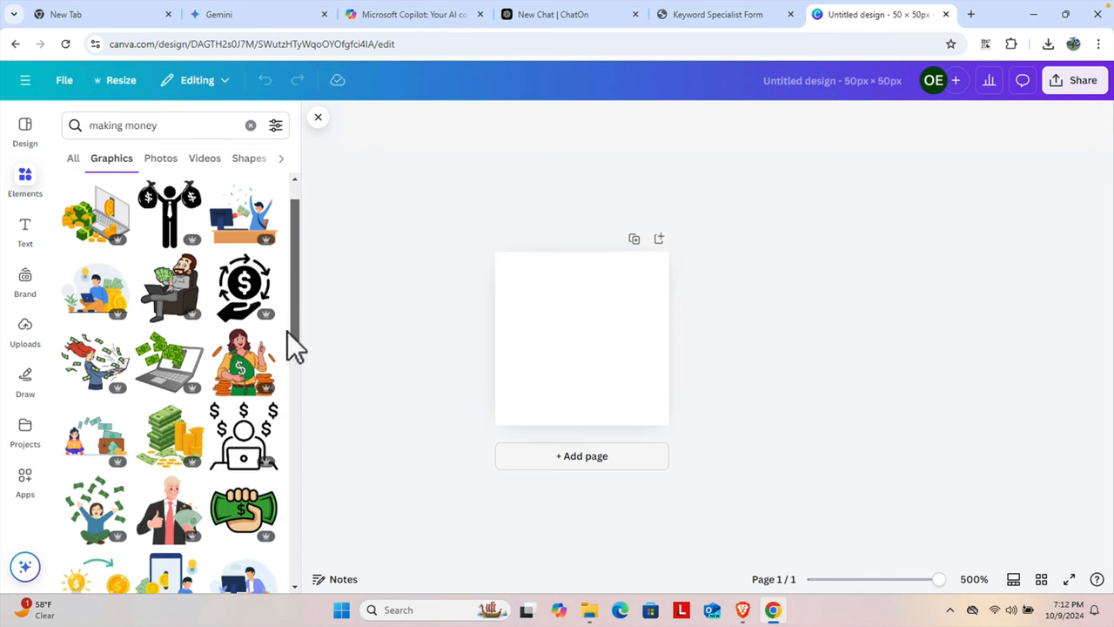
scroll(down, 3)
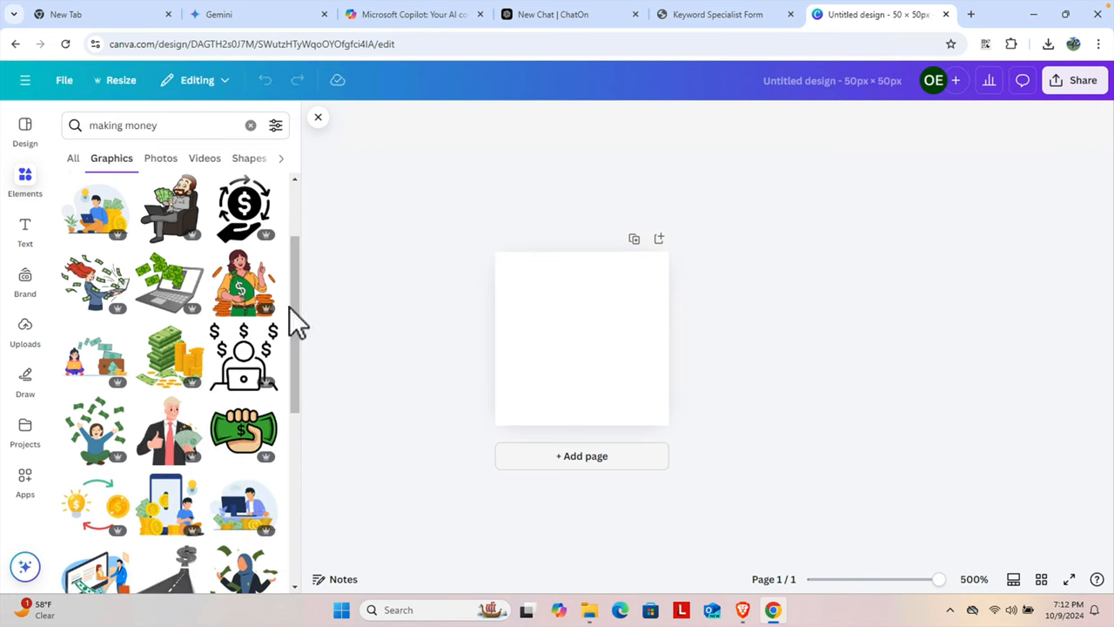
scroll(down, 3)
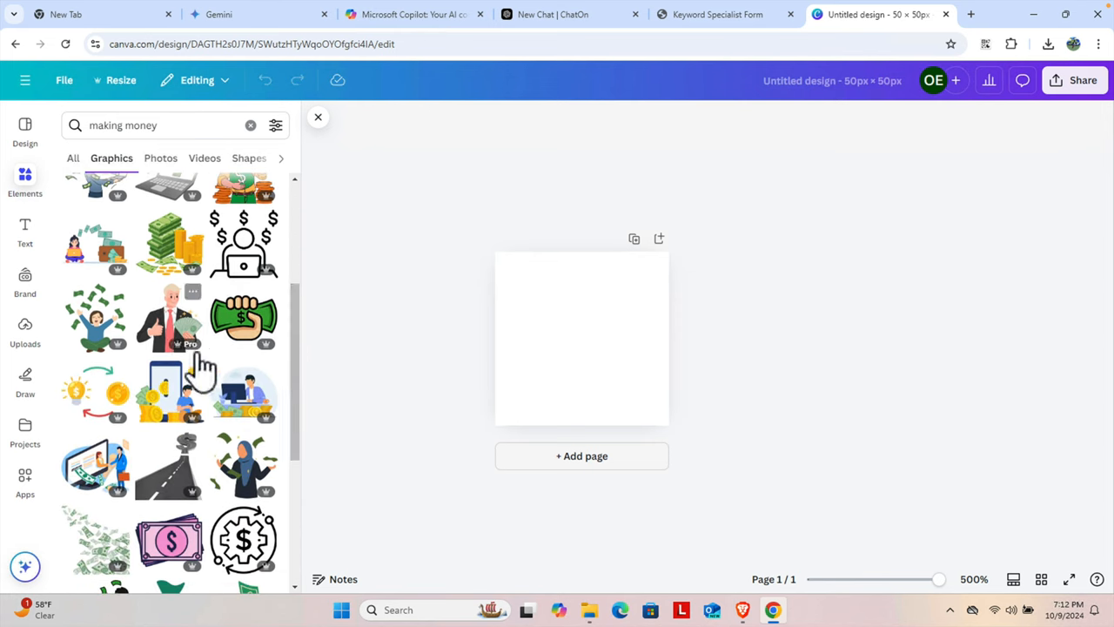
mouse_move(300, 322)
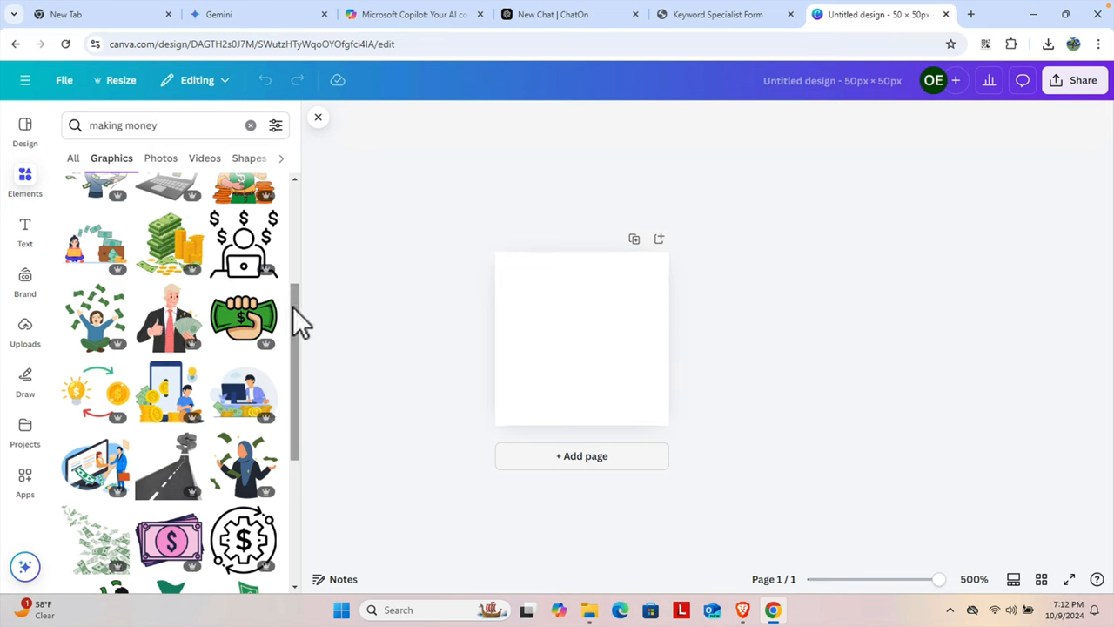
scroll(up, 3)
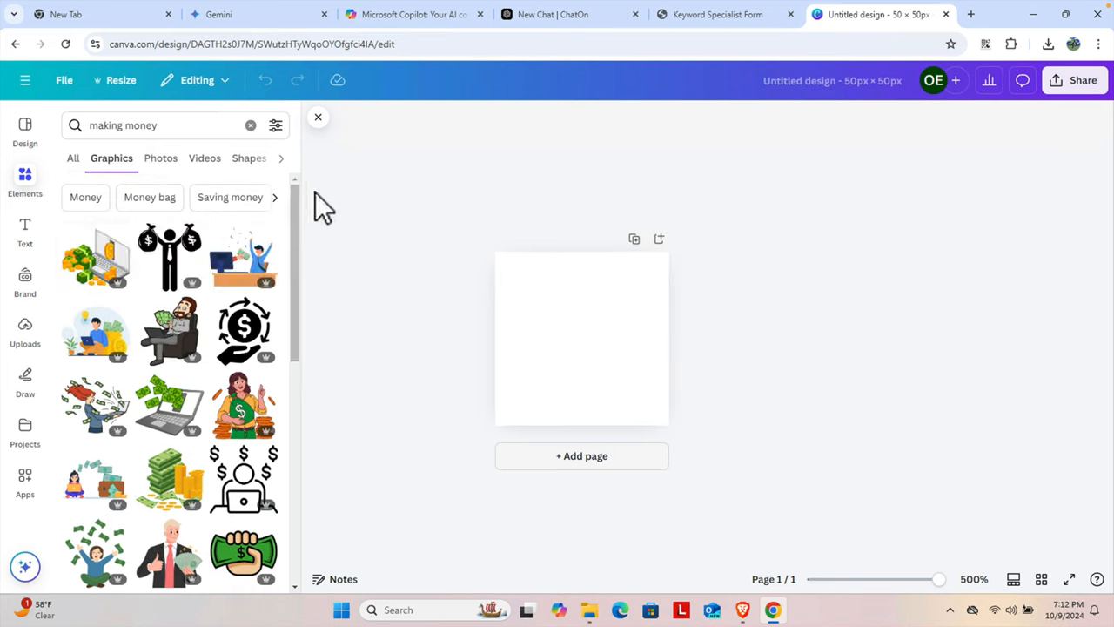
mouse_move(244, 331)
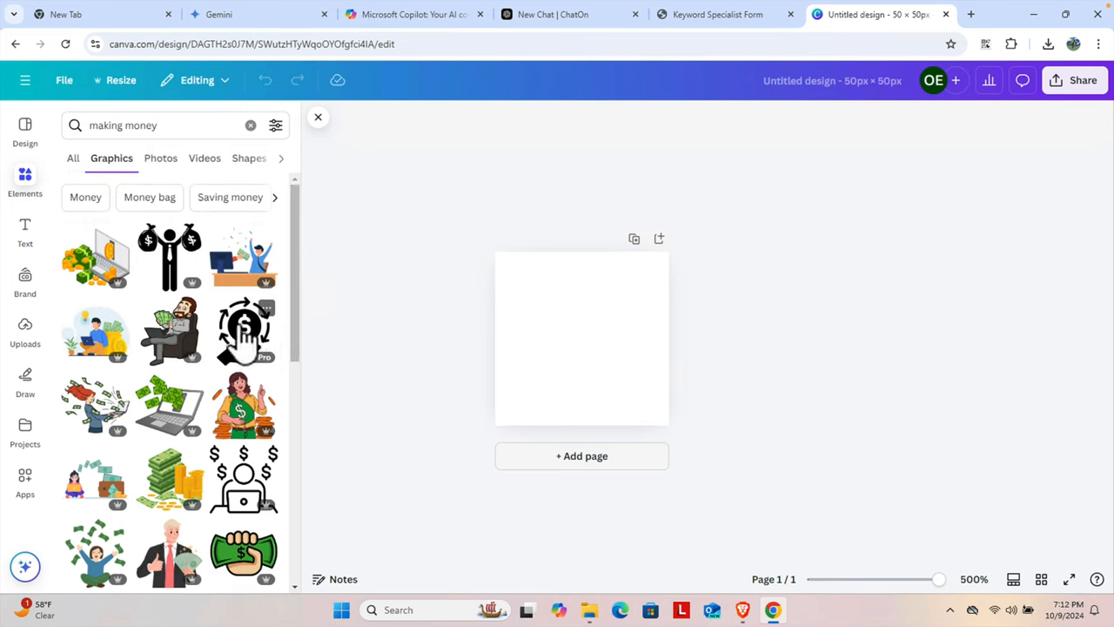
click(244, 331)
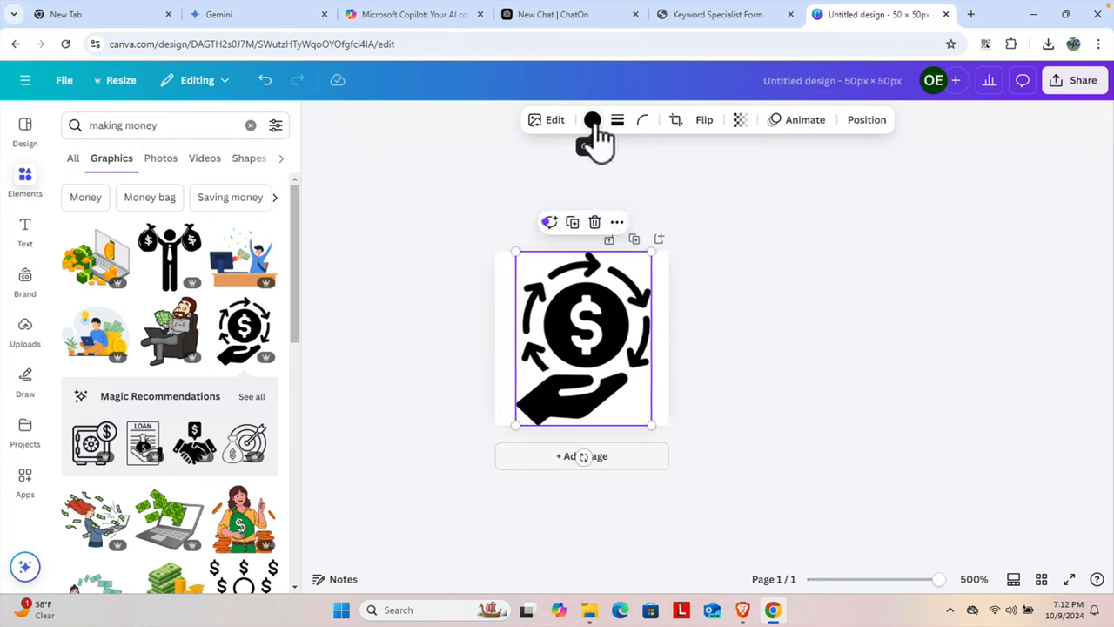
Colour the icon Turquoise blue and set the page background to black
click(591, 118)
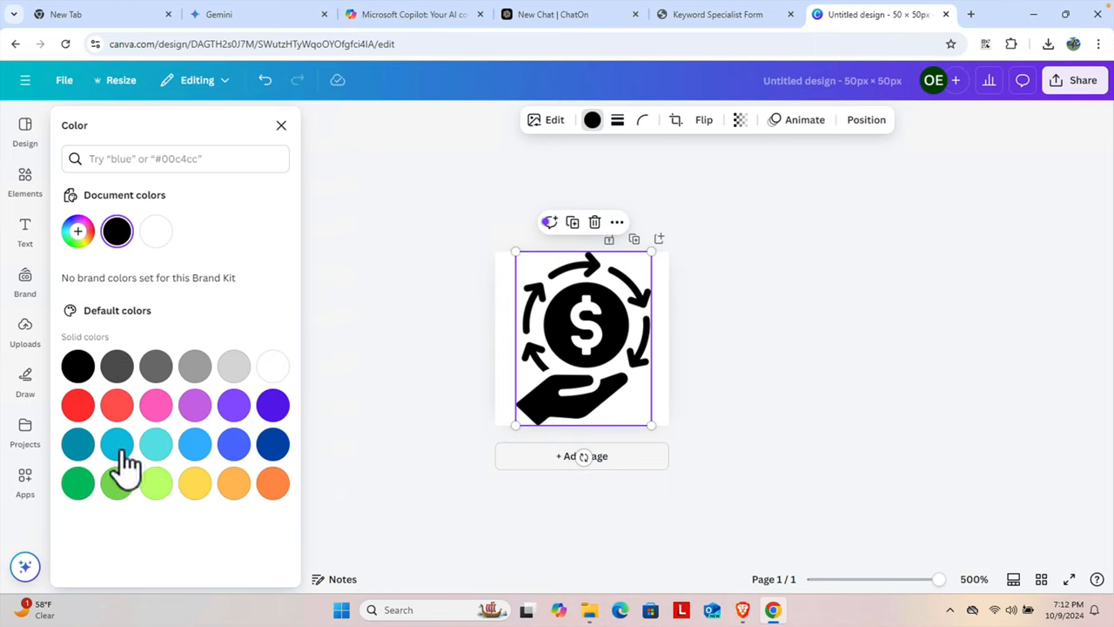
mouse_move(155, 444)
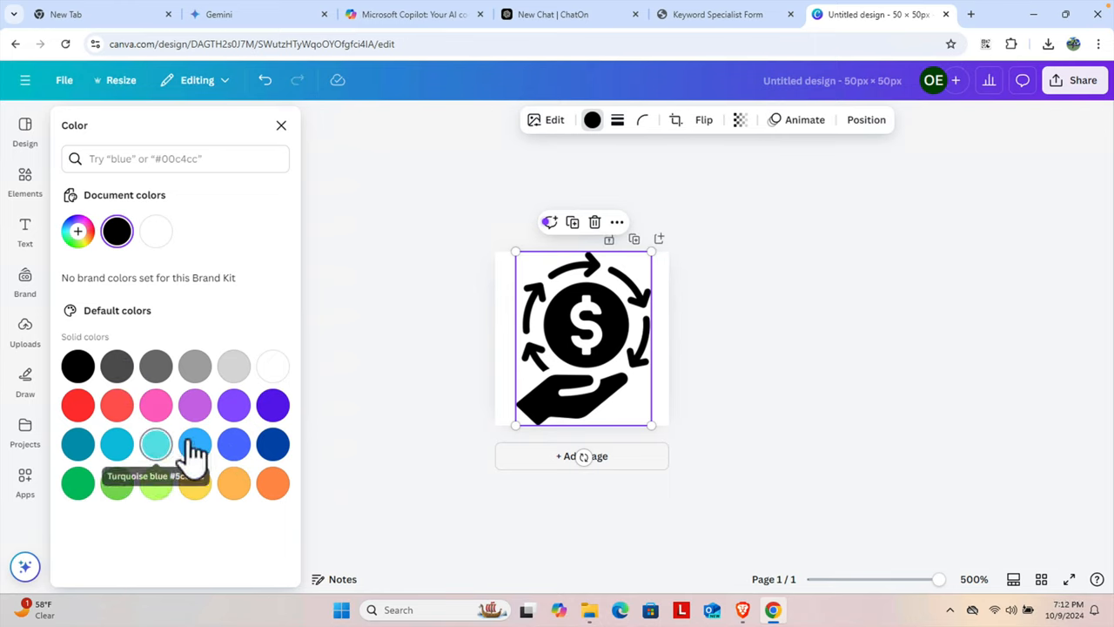
click(155, 444)
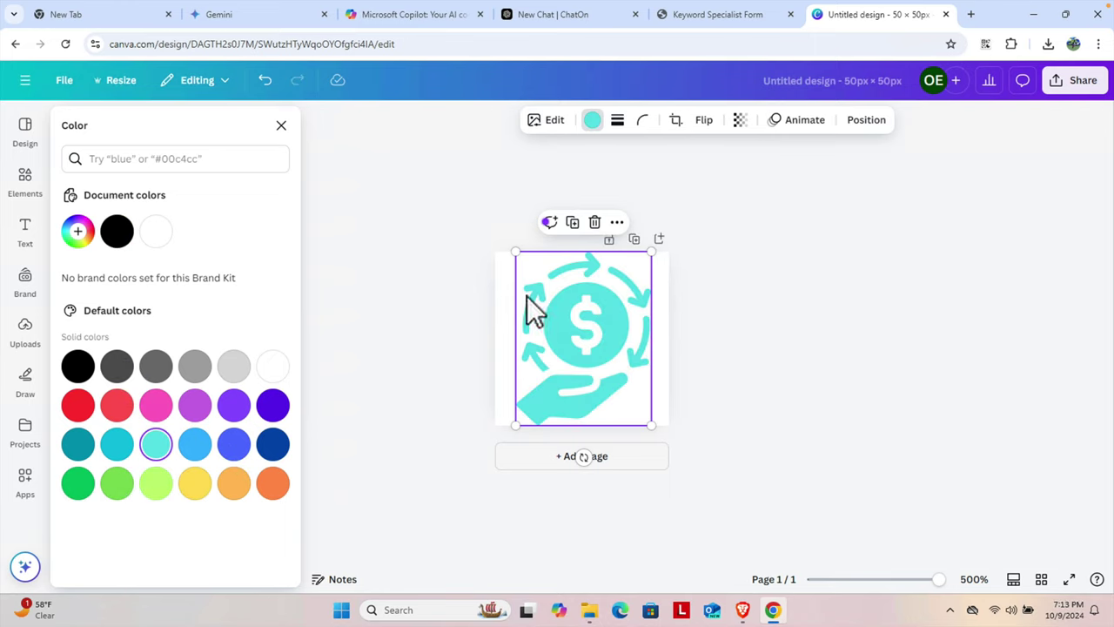
click(626, 118)
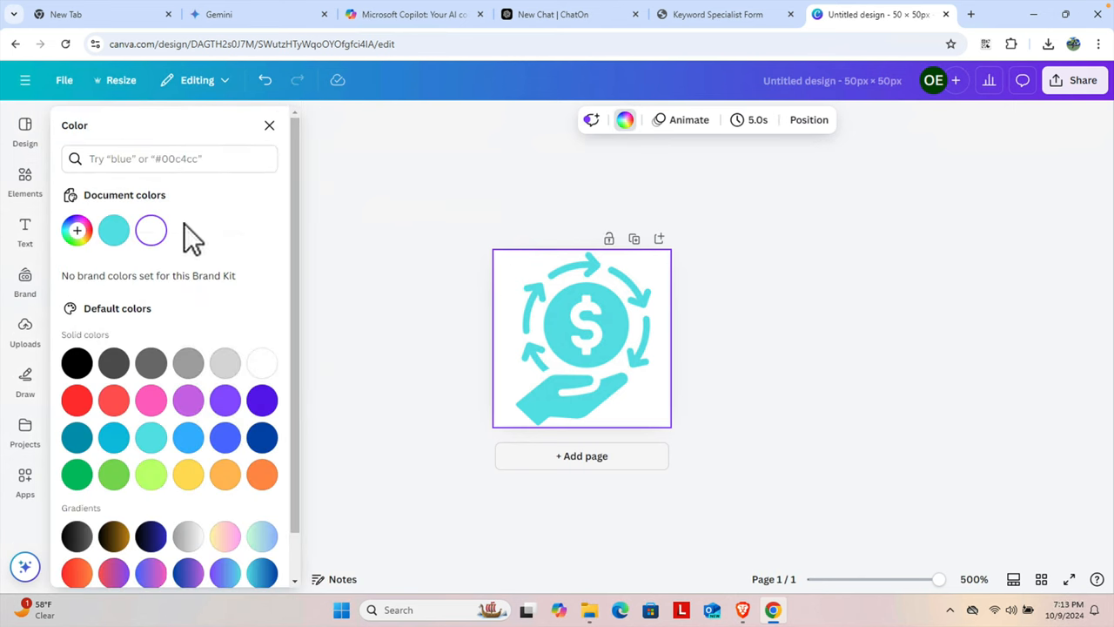
click(77, 364)
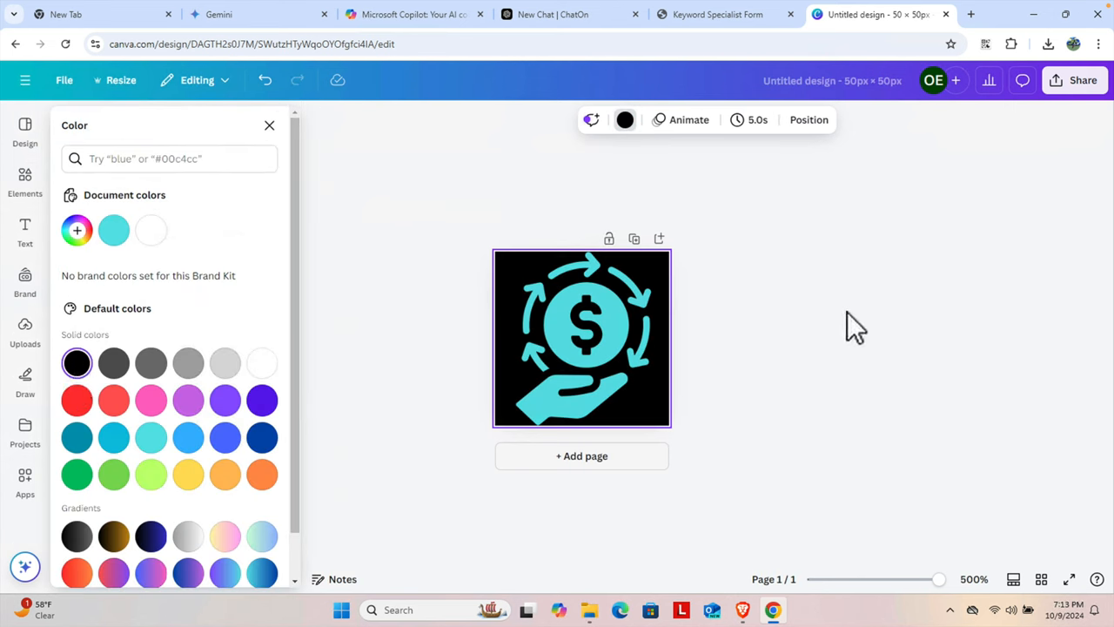
click(24, 179)
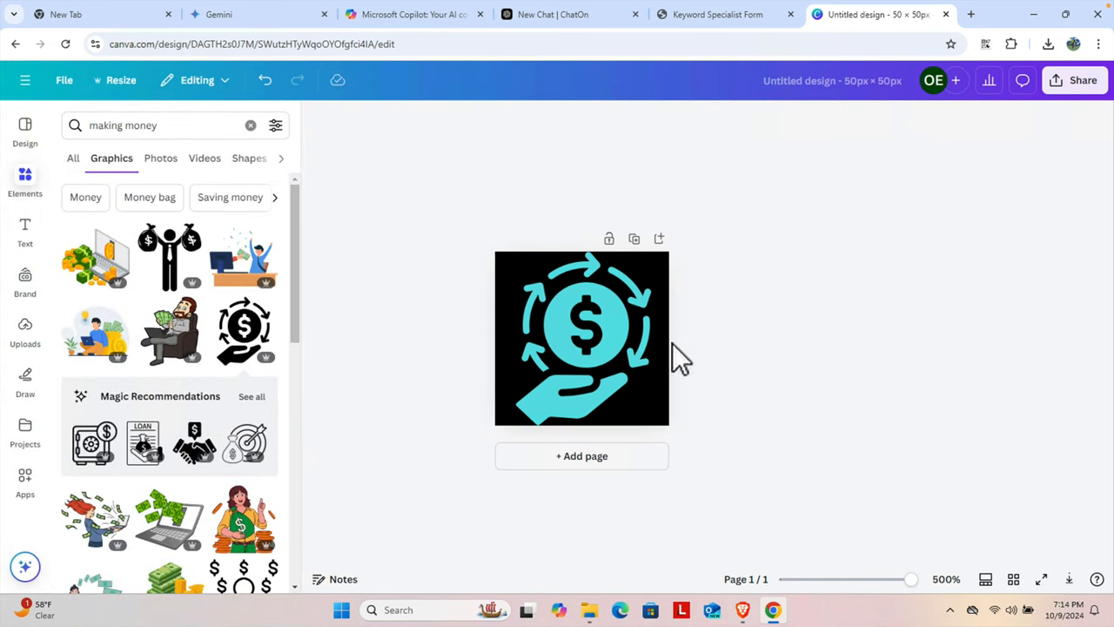
Reach the Download settings from Share, with PNG suggested as the file type
click(1083, 80)
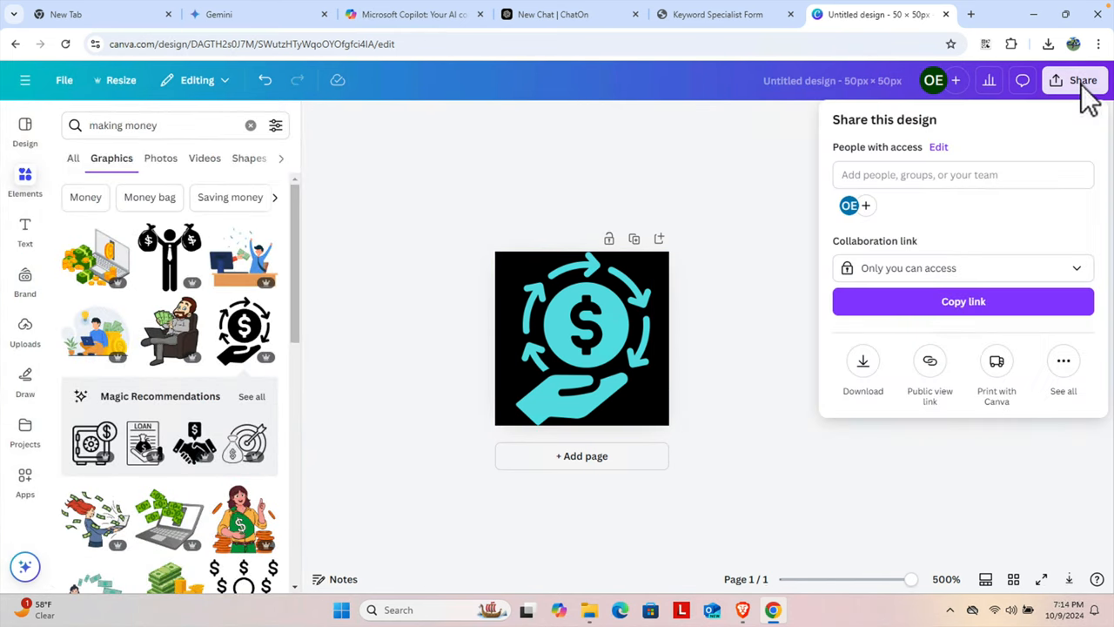
click(864, 361)
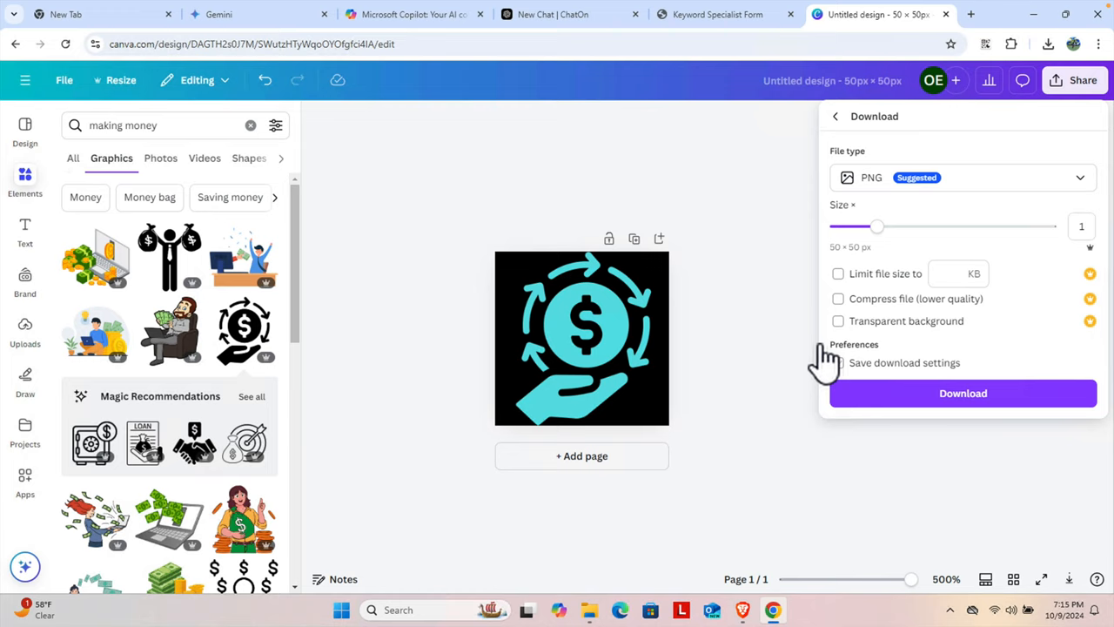
mouse_move(811, 317)
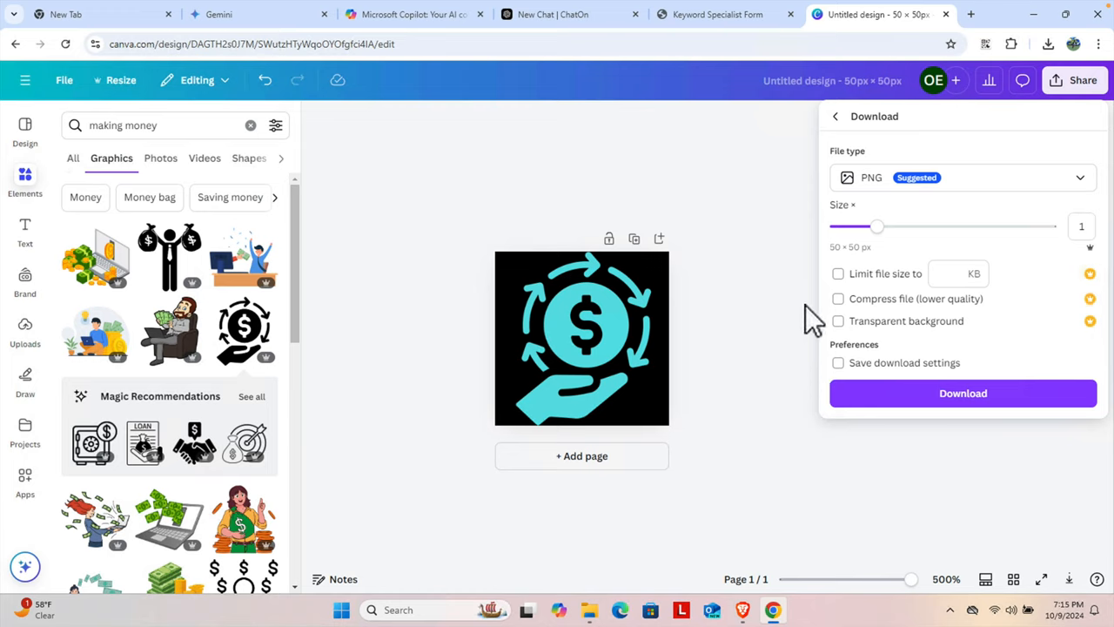